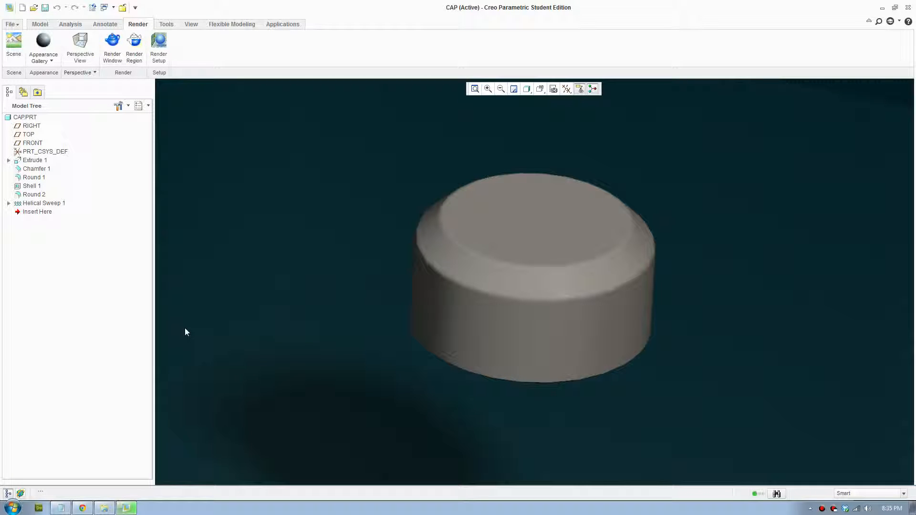
mouse_move(413, 353)
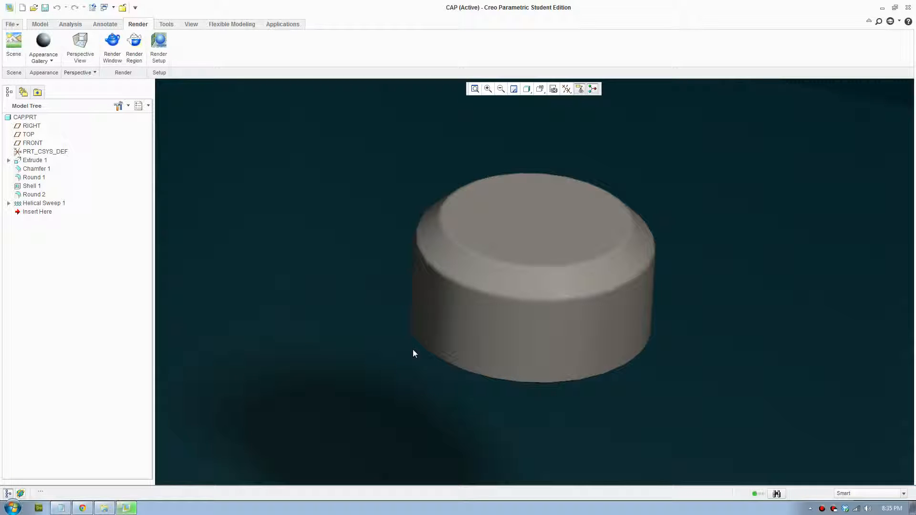
mouse_move(411, 356)
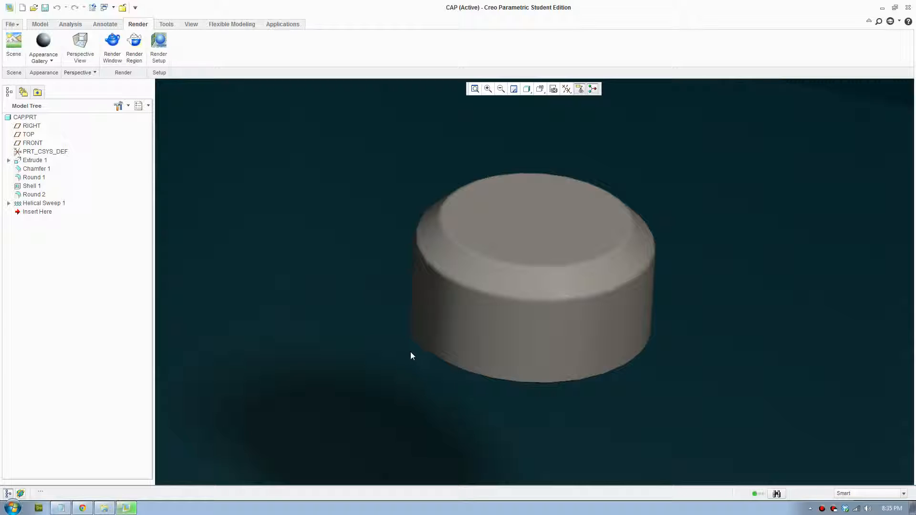
mouse_move(431, 359)
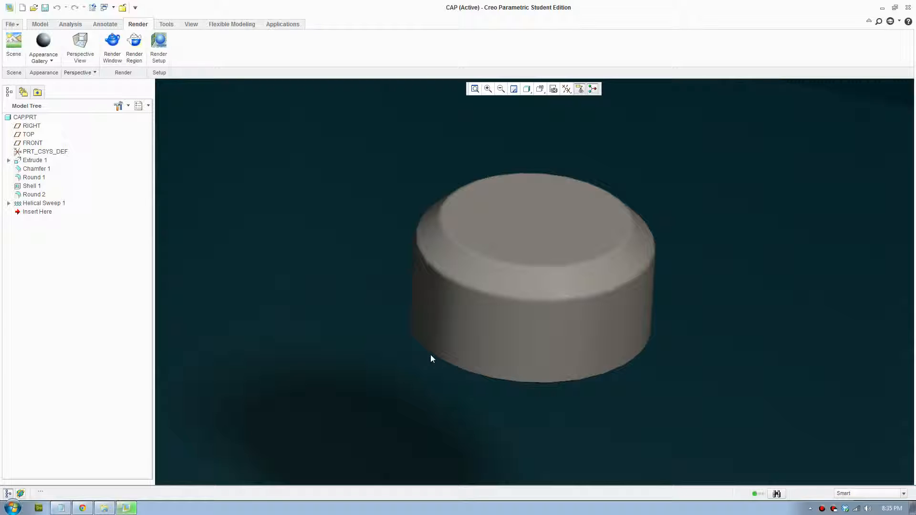
mouse_move(457, 400)
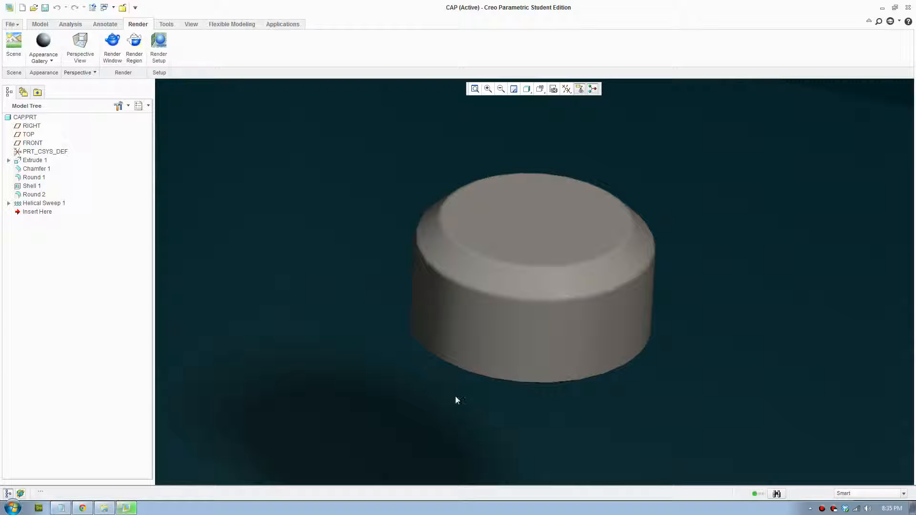
mouse_move(435, 367)
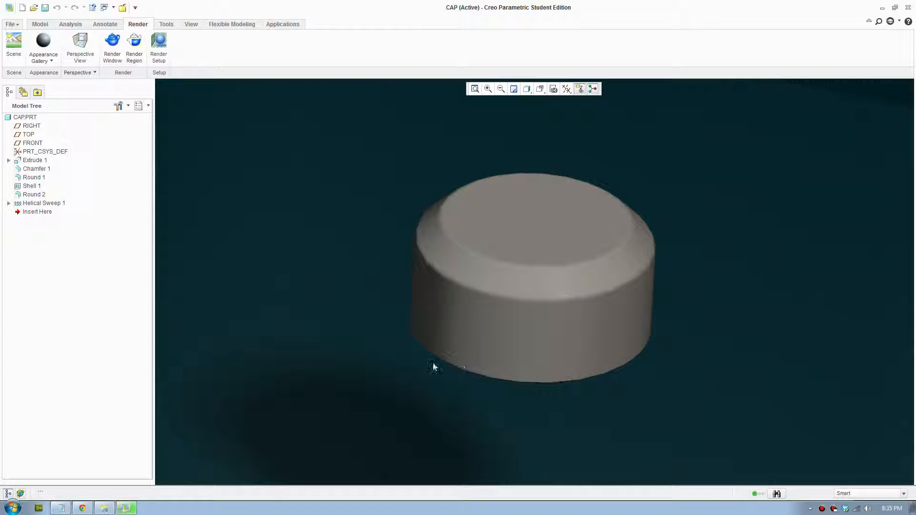
mouse_move(453, 355)
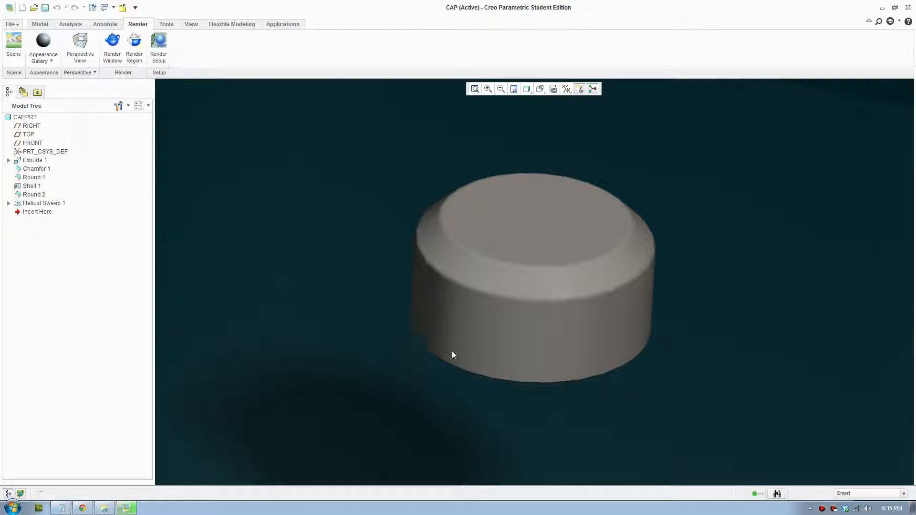
mouse_move(13, 46)
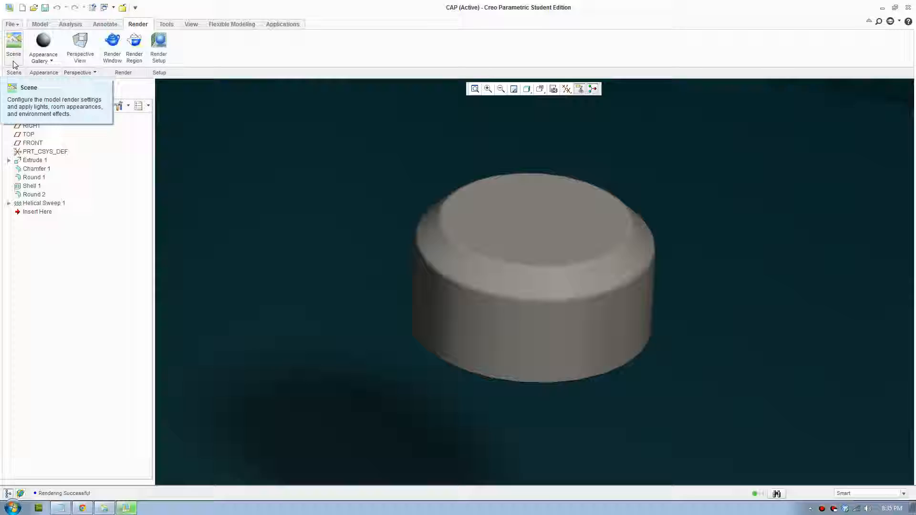
- Align the room floor against the shaded cap model from the Scene Room settings
left_click(13, 47)
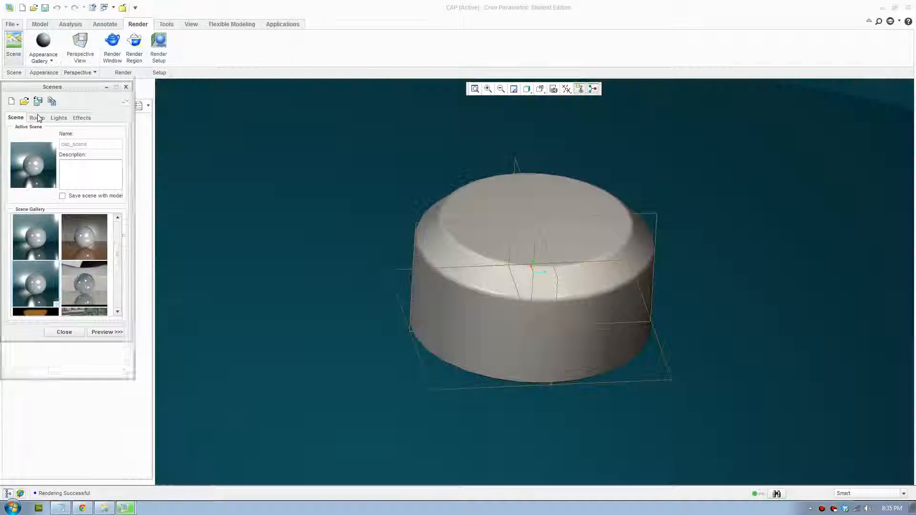
left_click(37, 117)
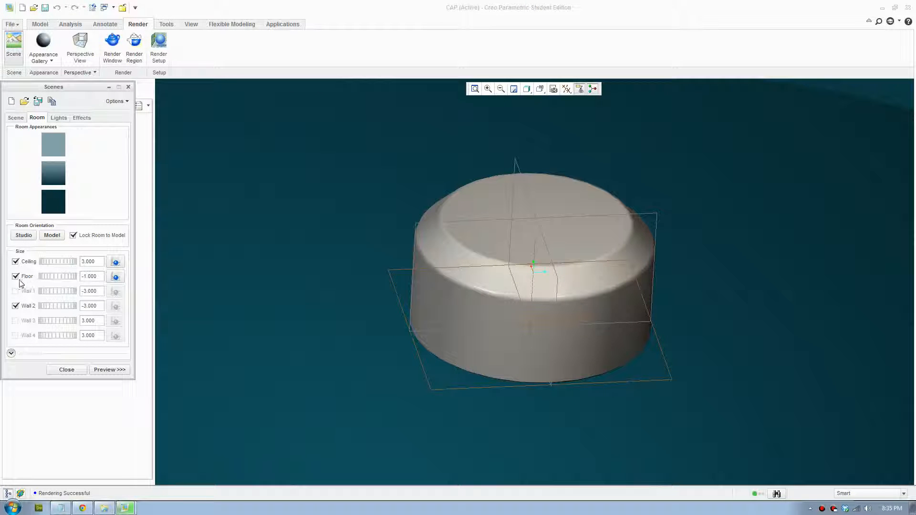
mouse_move(115, 276)
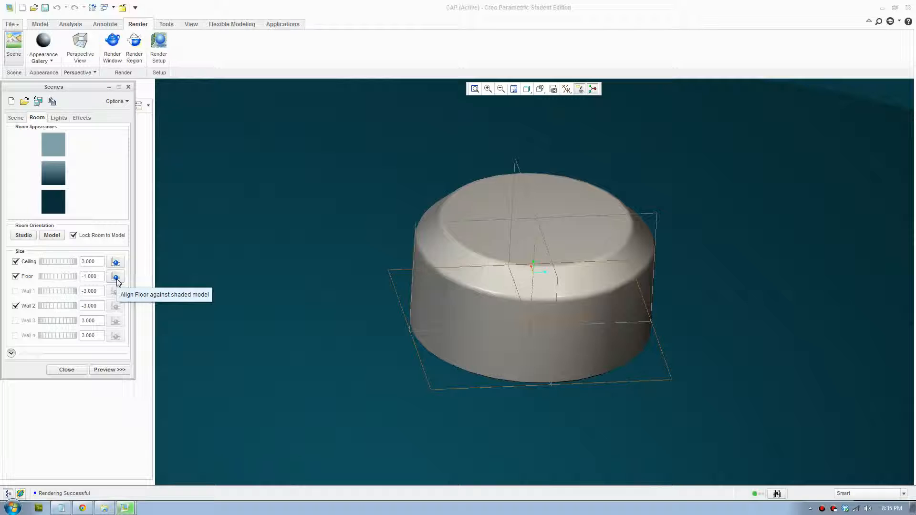
left_click(116, 276)
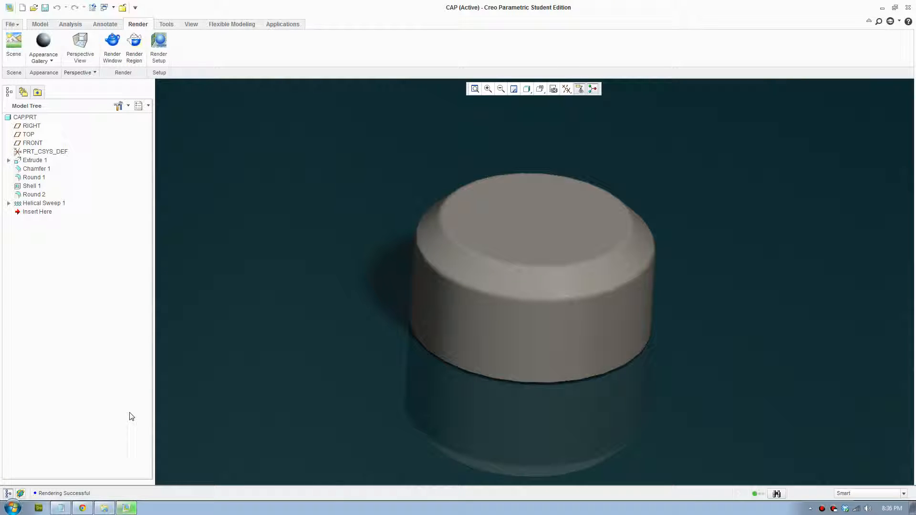
mouse_move(587, 384)
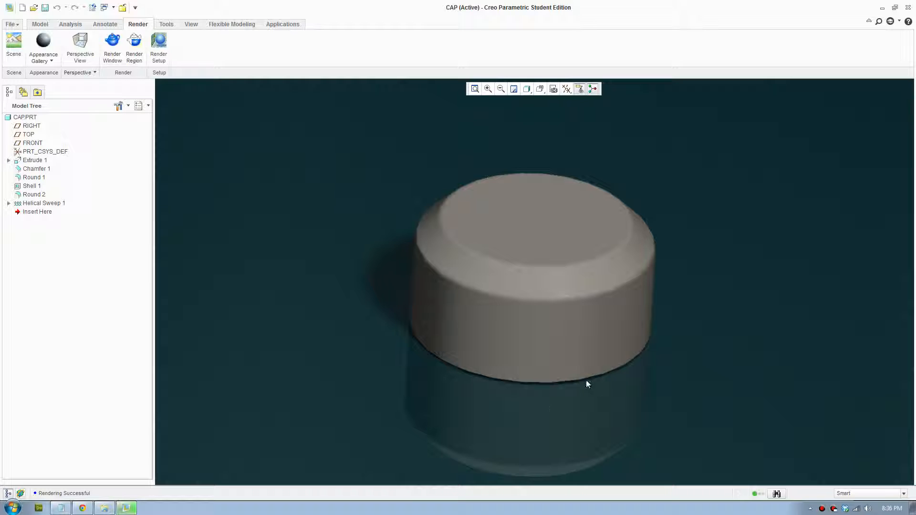
mouse_move(421, 287)
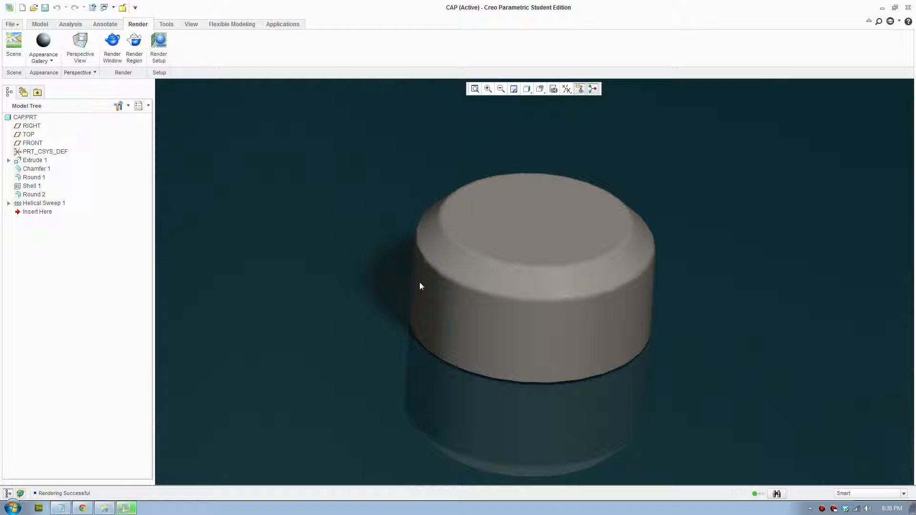
- Recheck the room floor settings in the Scene dialog, then close it
left_click(13, 46)
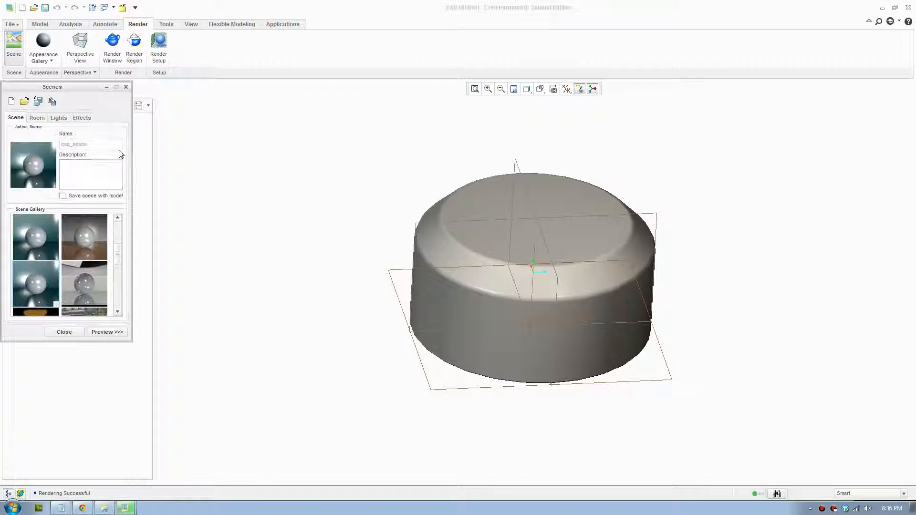
left_click(37, 117)
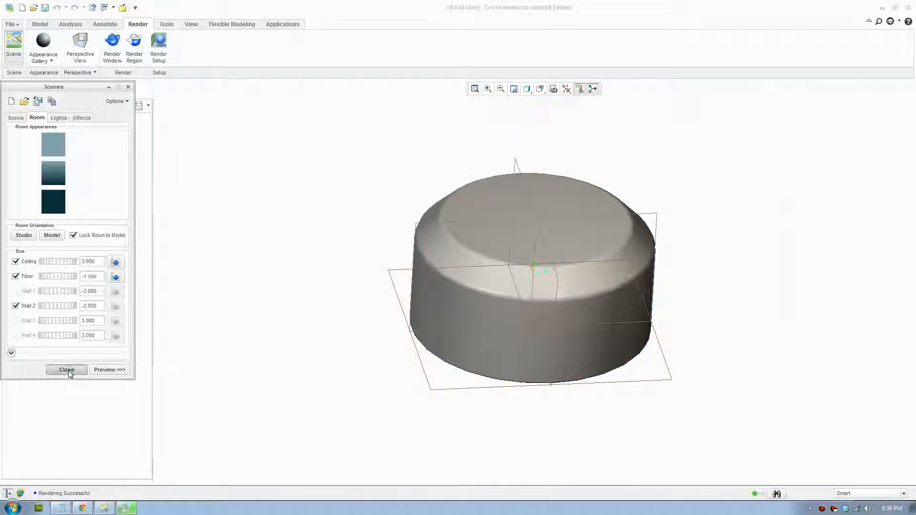
left_click(65, 369)
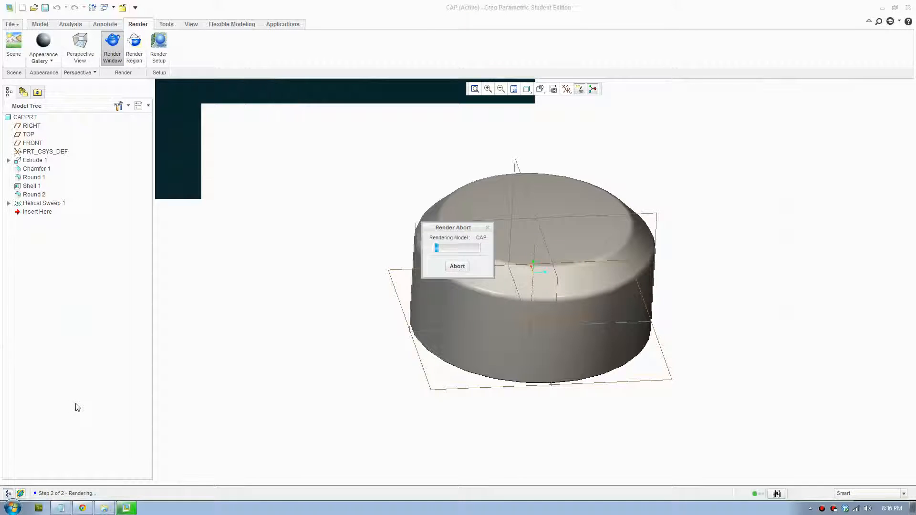